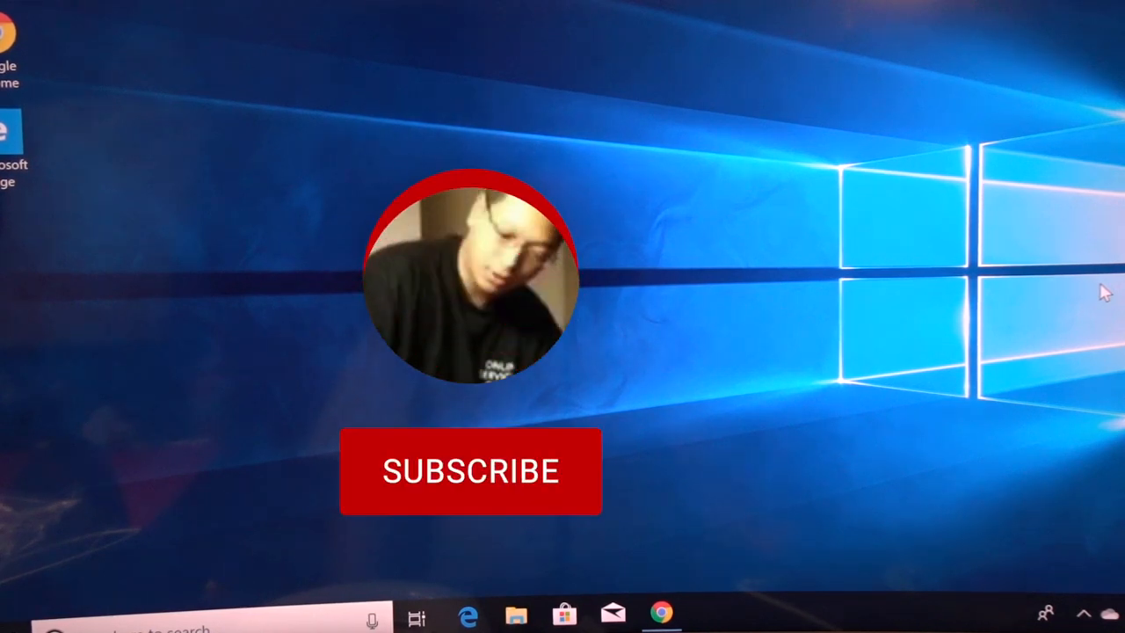
# Step: Browse the ACEPC gallery's 4K, dual-screen and main photos, ending on the iPhone 7 size comparison
pyautogui.click(470, 472)
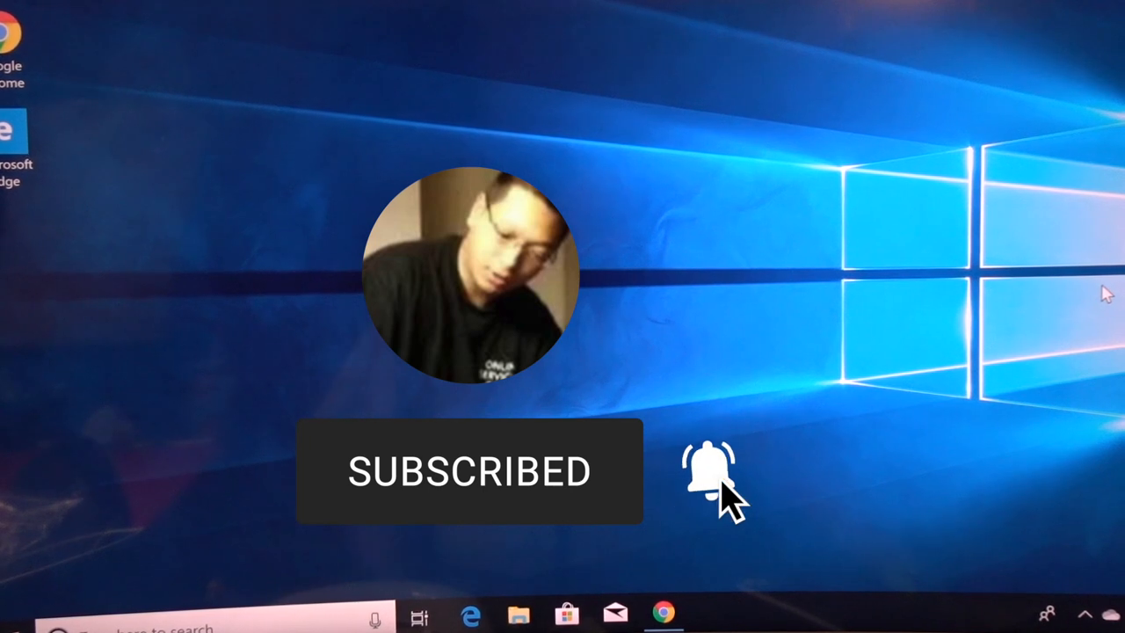
pyautogui.click(704, 472)
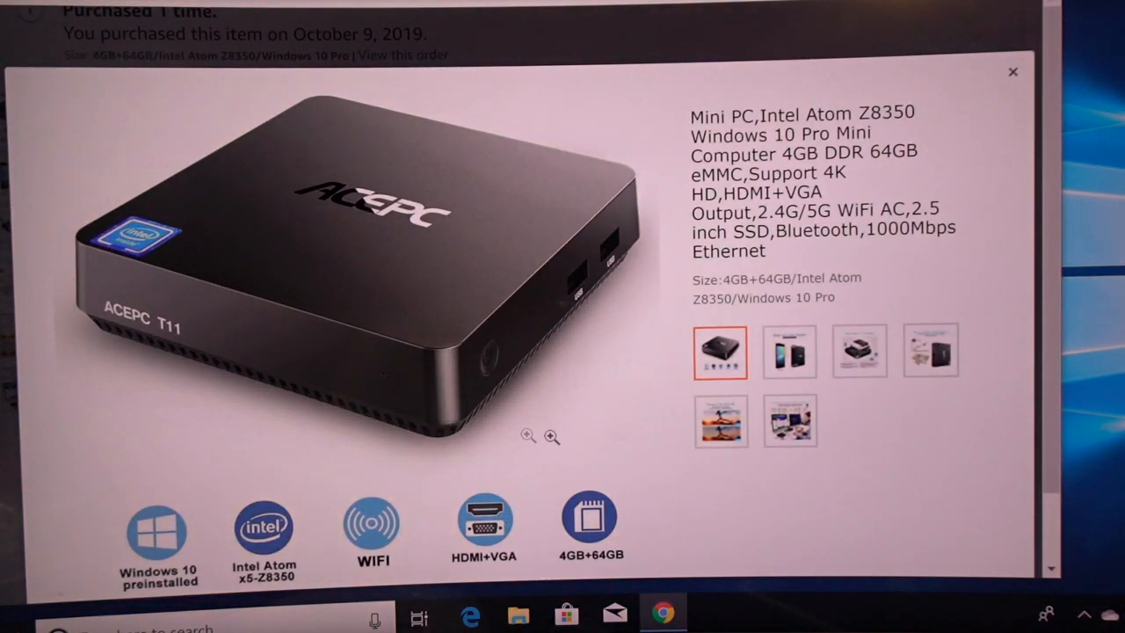
pyautogui.click(790, 352)
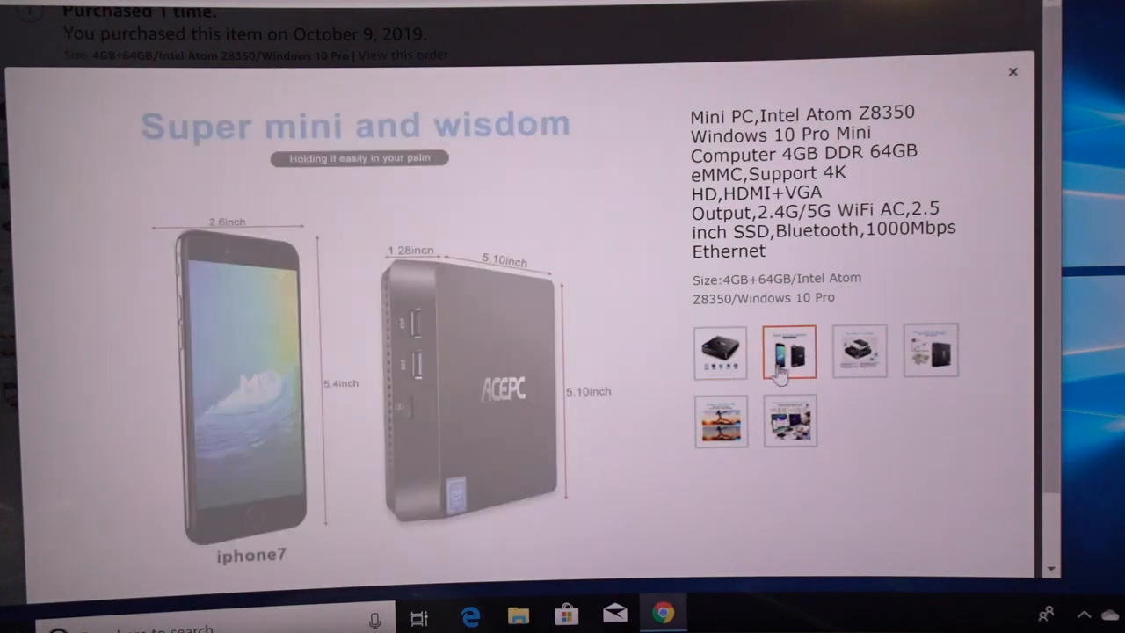
pyautogui.click(859, 350)
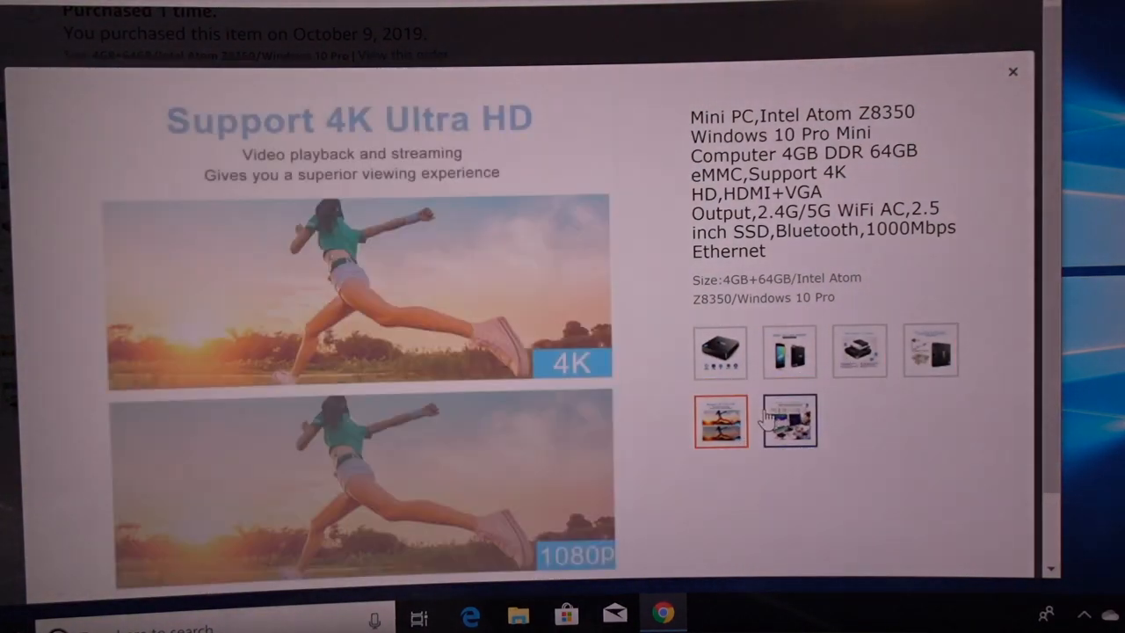
pyautogui.click(789, 420)
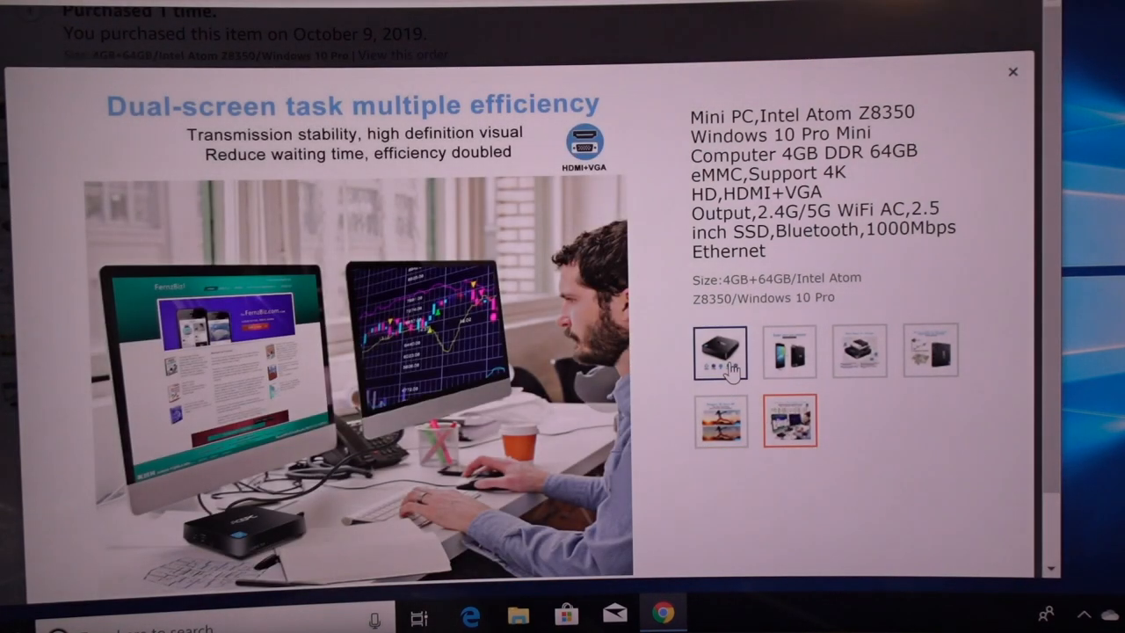
pyautogui.click(722, 356)
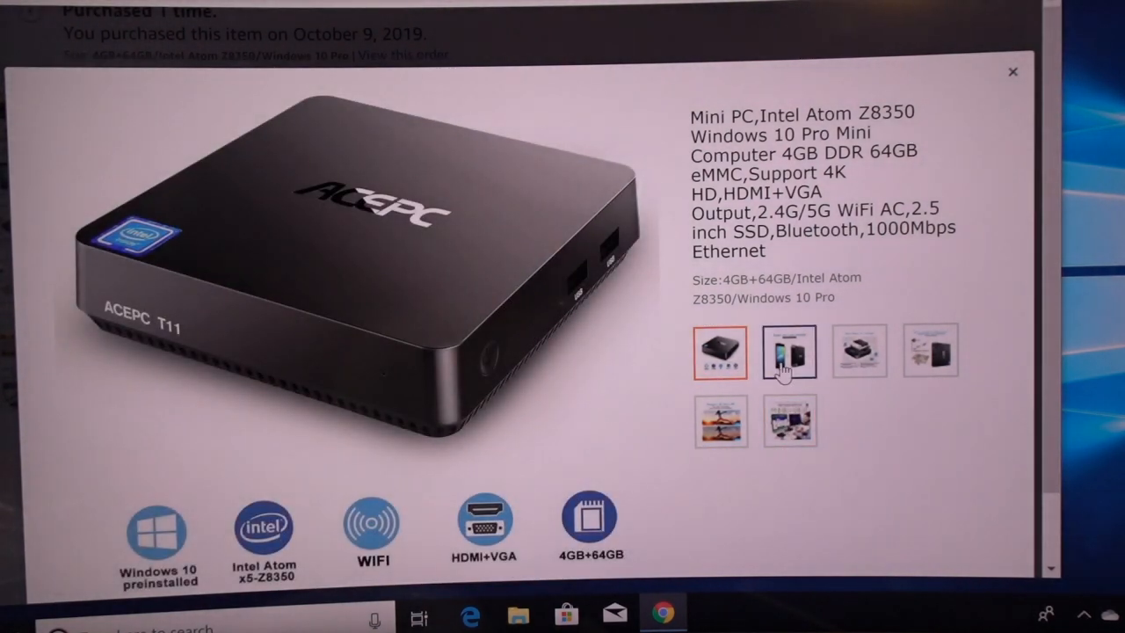
pyautogui.click(790, 352)
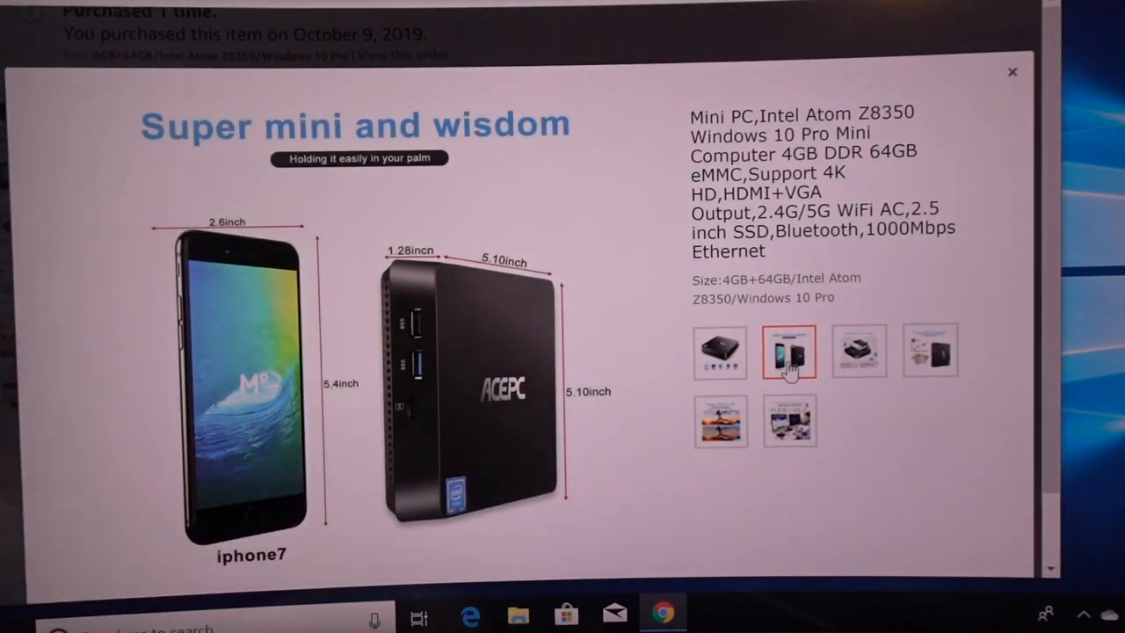
pyautogui.click(859, 351)
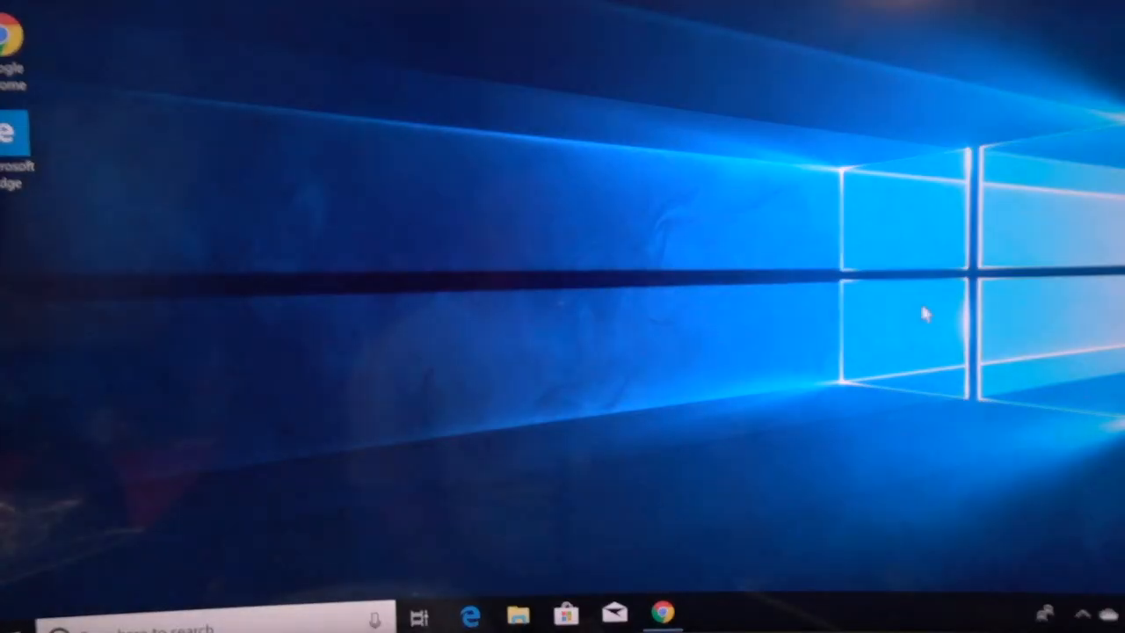
pyautogui.moveTo(529, 285)
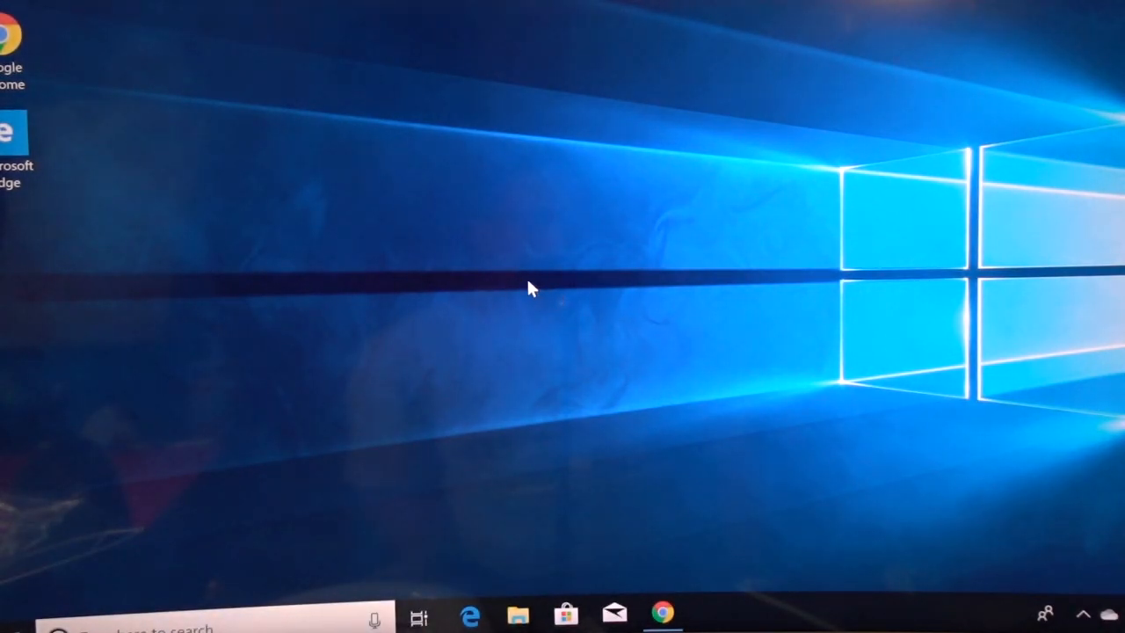
pyautogui.moveTo(327, 343)
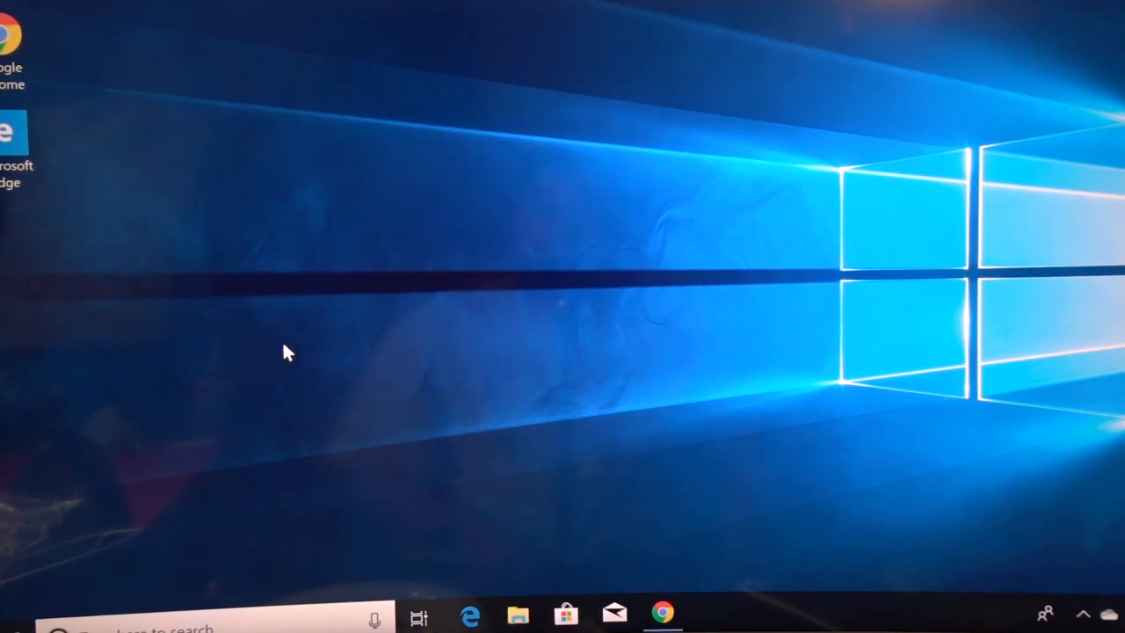
pyautogui.moveTo(27, 564)
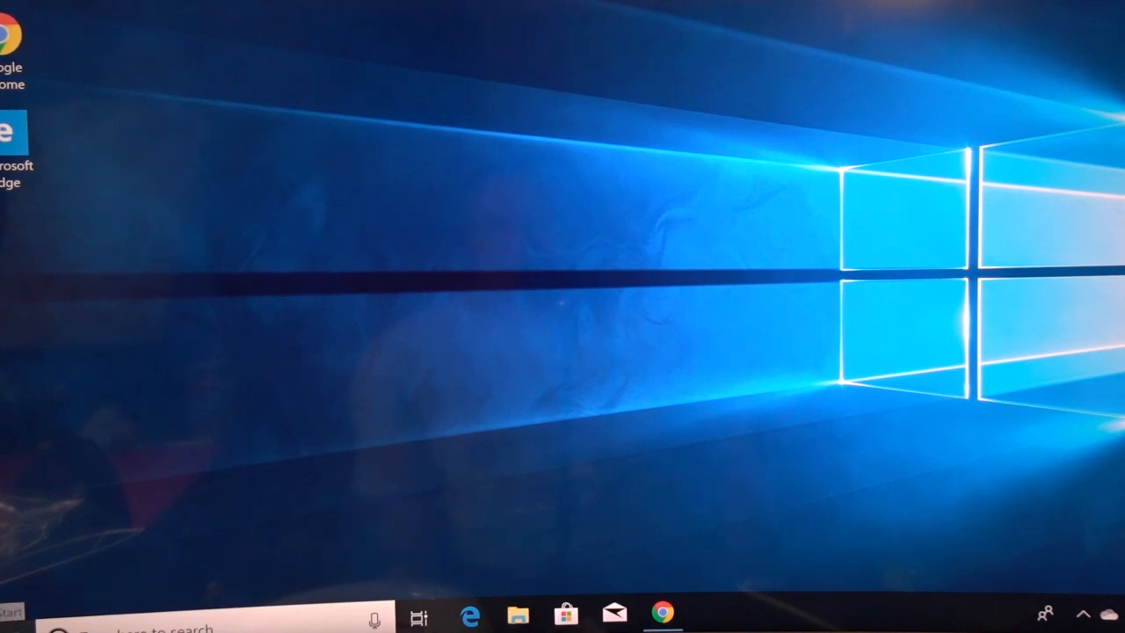
# Step: Open the Start menu to show recently added apps and the Create, Explore, Play tiles
pyautogui.click(12, 611)
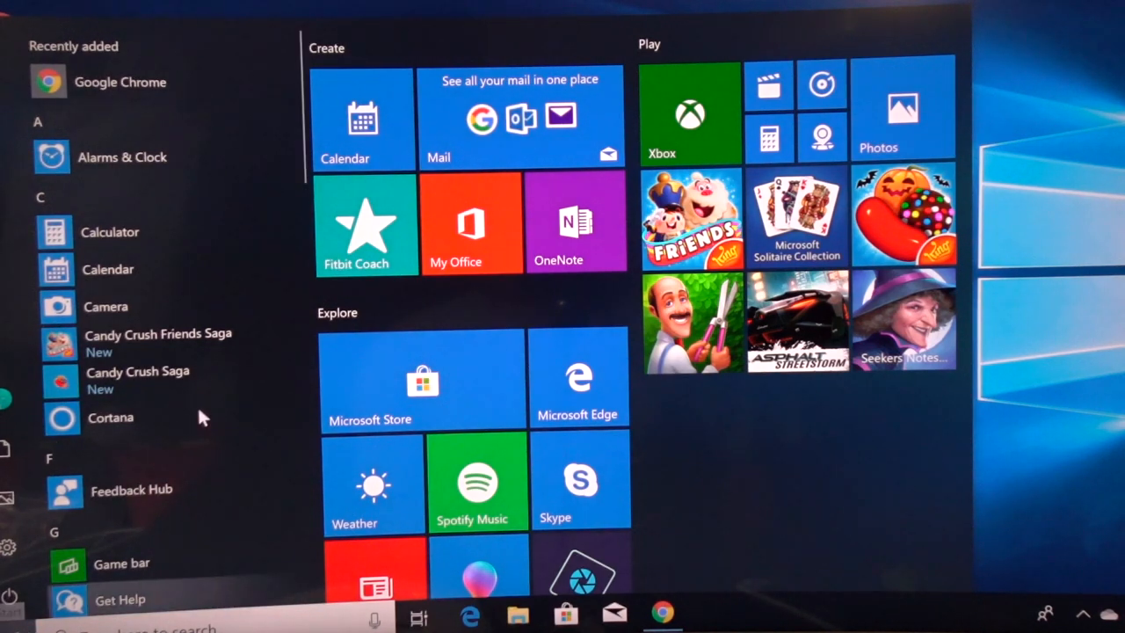
pyautogui.moveTo(677, 273)
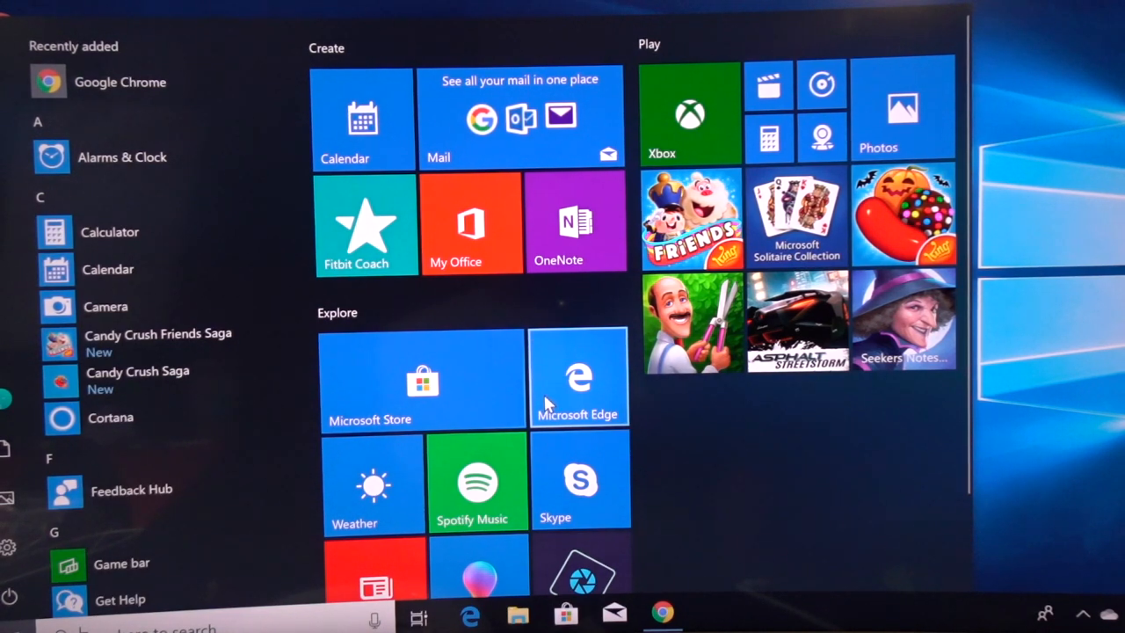
pyautogui.moveTo(468, 366)
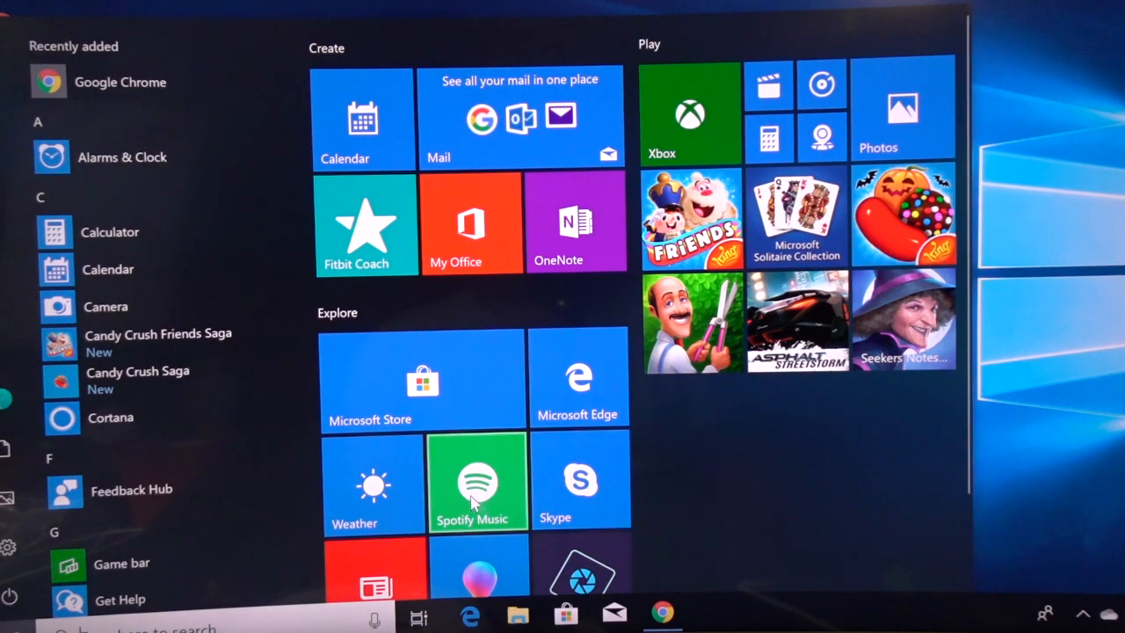
pyautogui.moveTo(1011, 379)
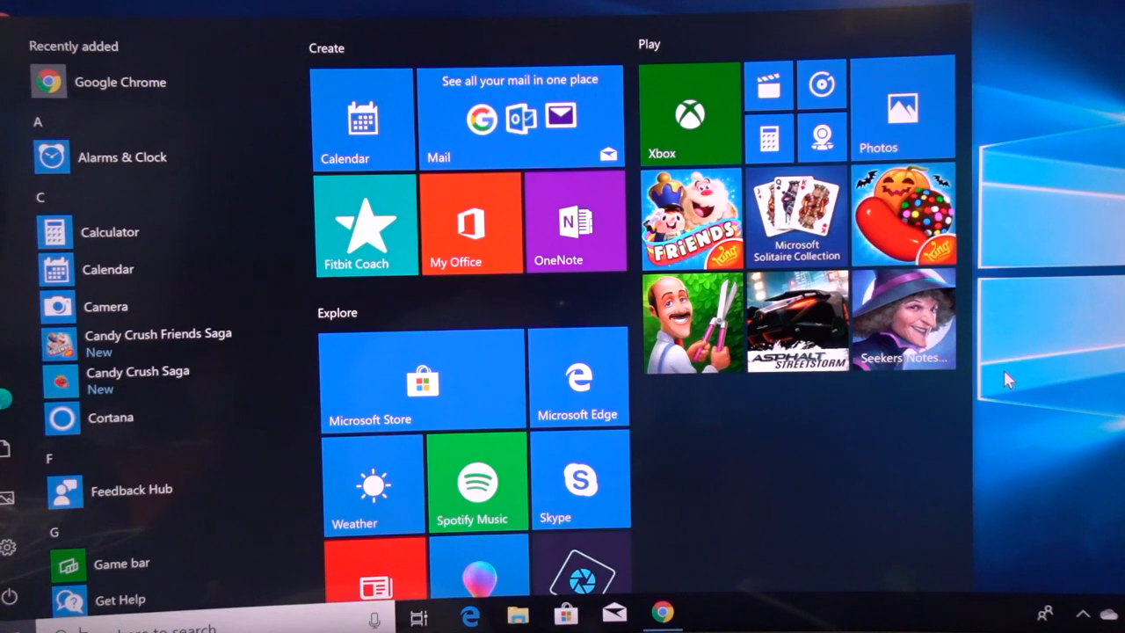
pyautogui.moveTo(1023, 381)
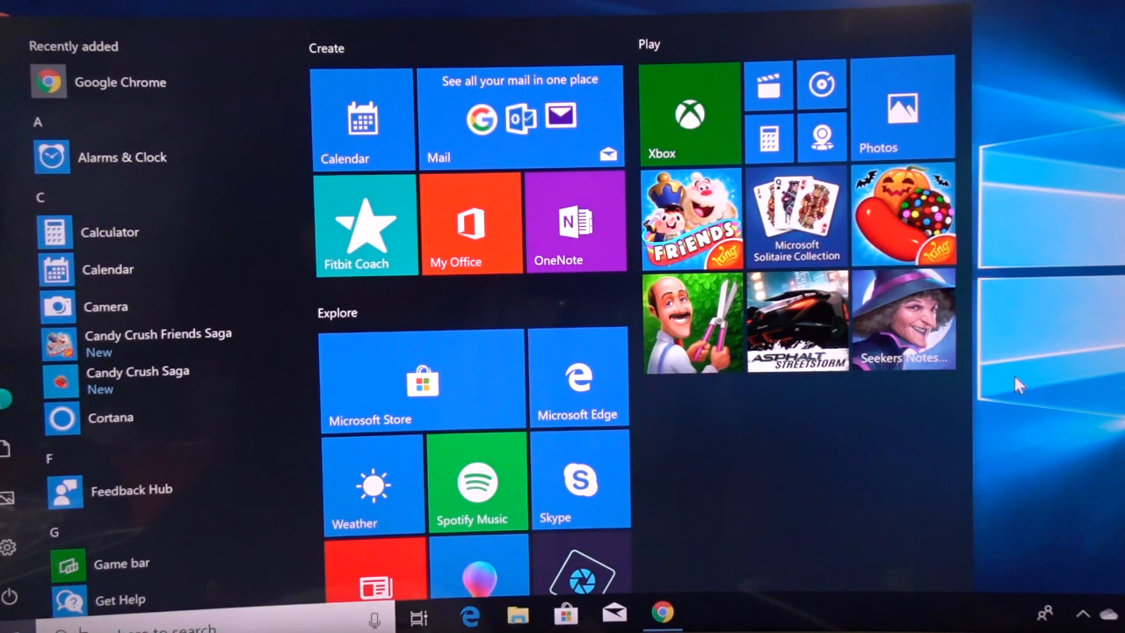
pyautogui.moveTo(1025, 378)
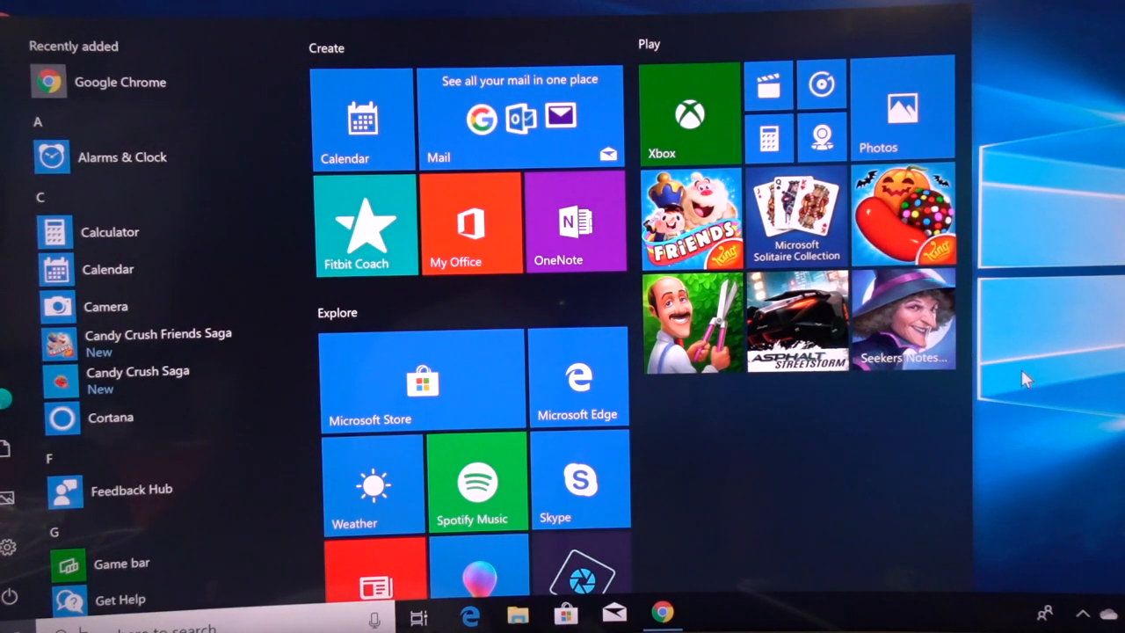
pyautogui.moveTo(1026, 368)
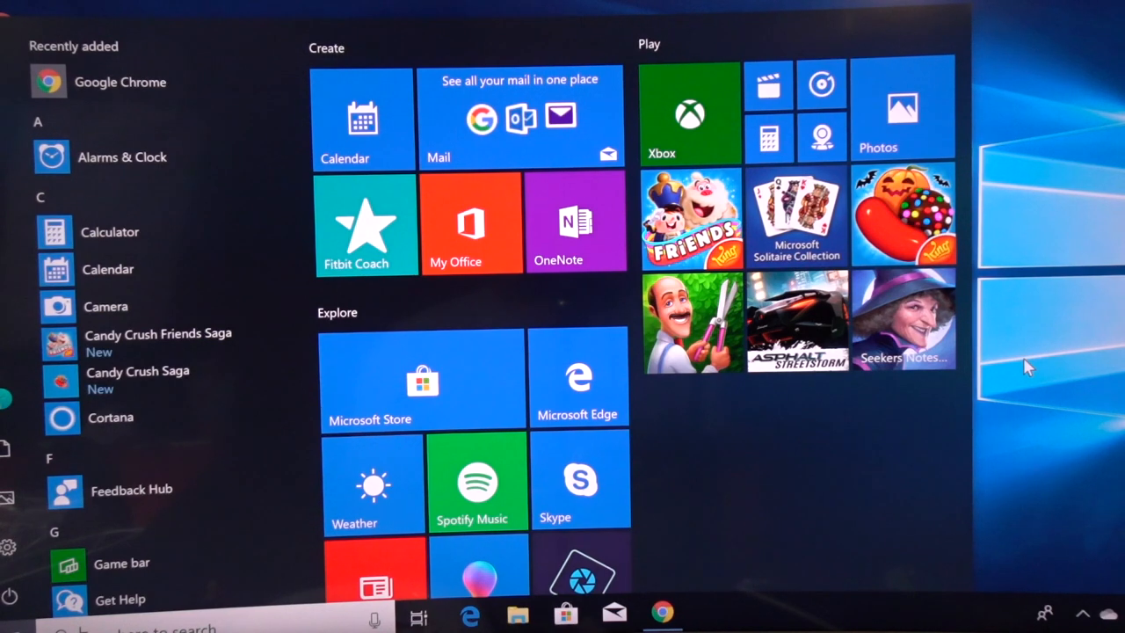